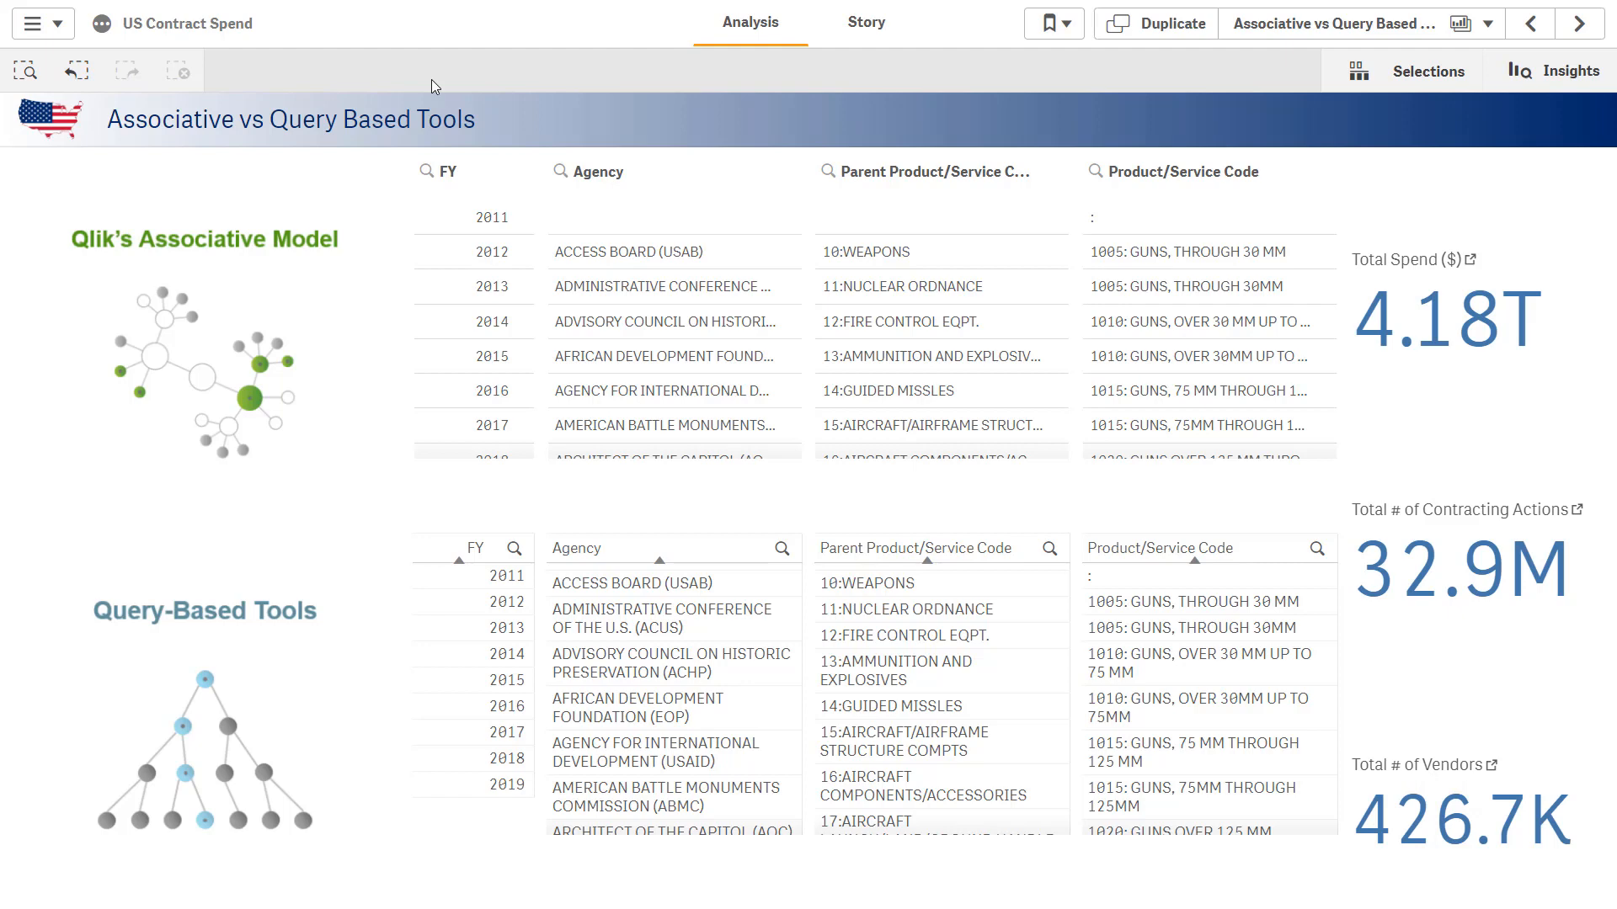
mouse_move(300, 329)
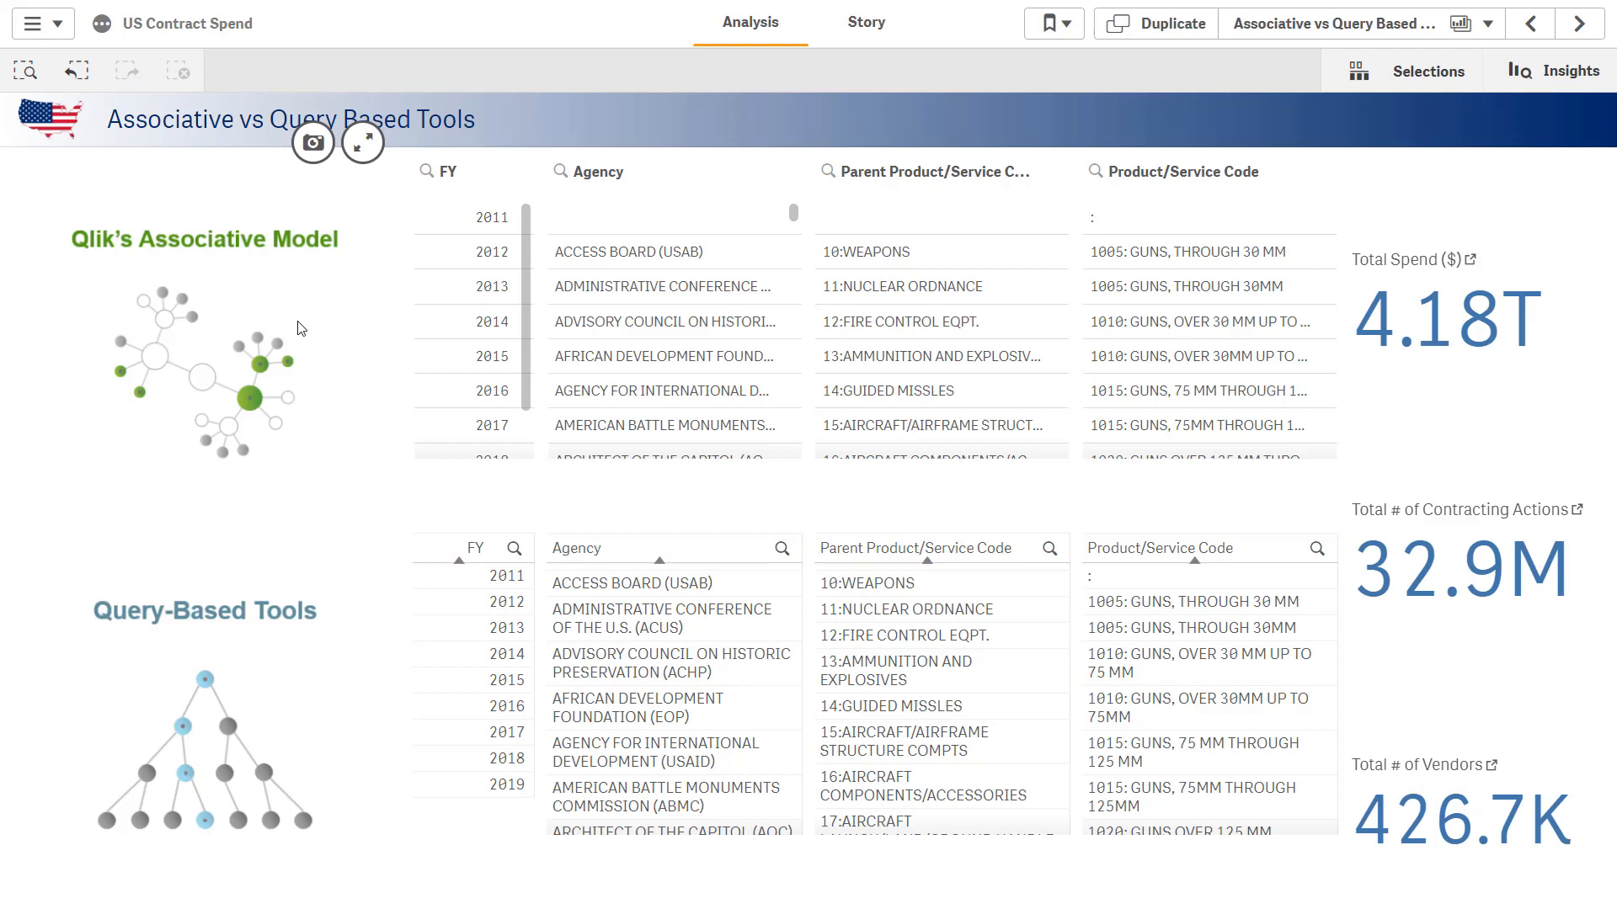
mouse_move(305, 664)
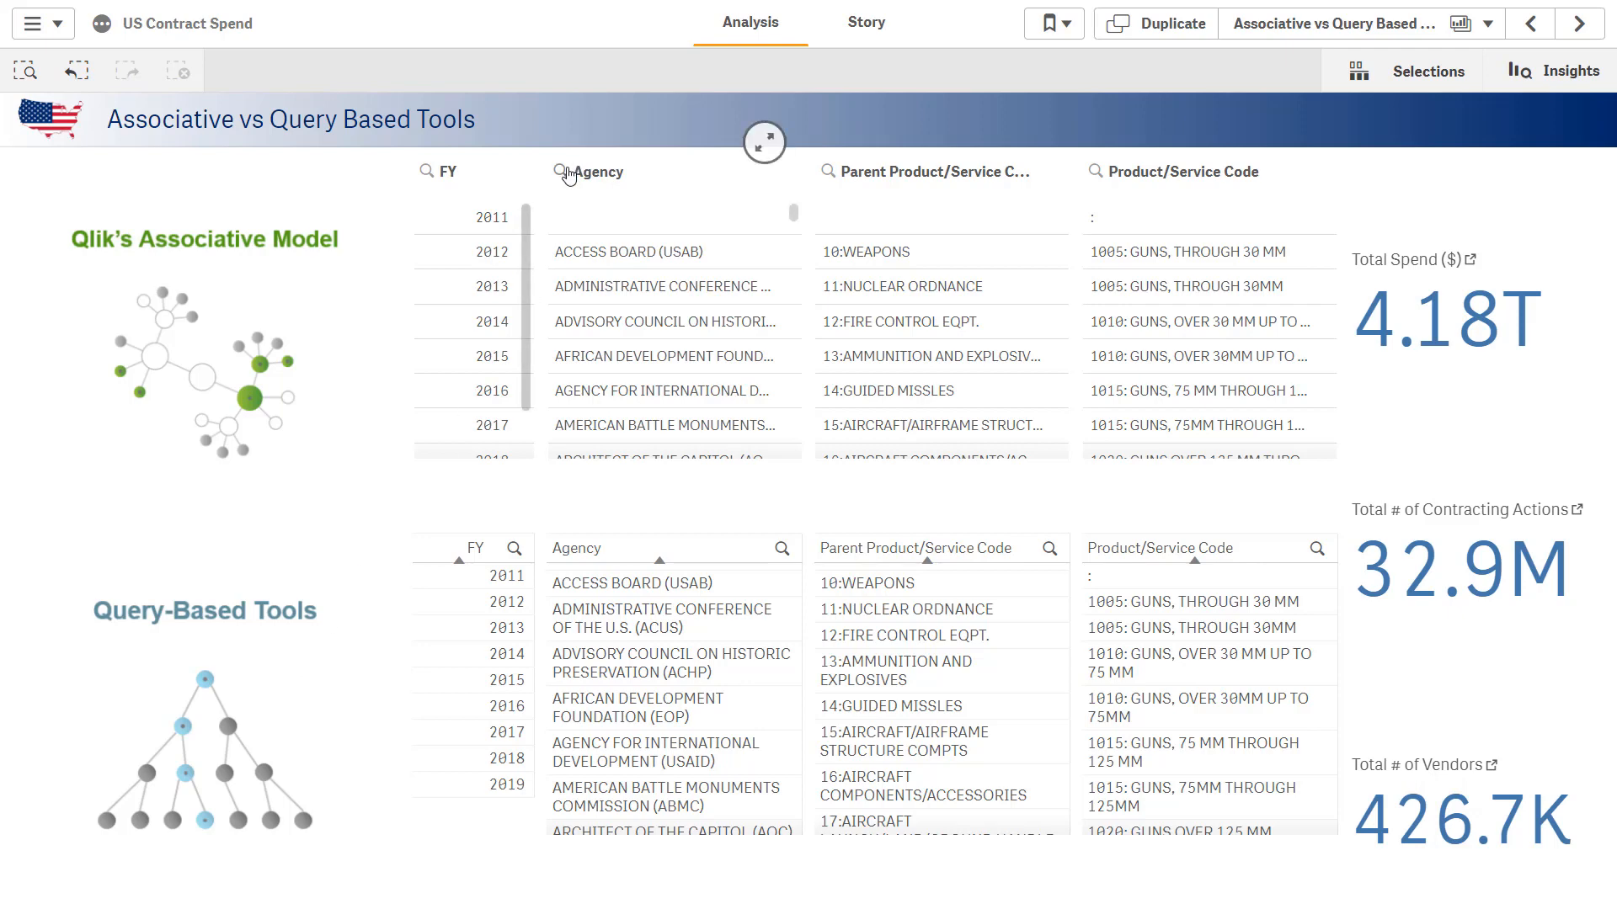
- Search the Agency list for 'defe' and filter to the 1105: NUCLEAR BOMBS product code
type("defe")
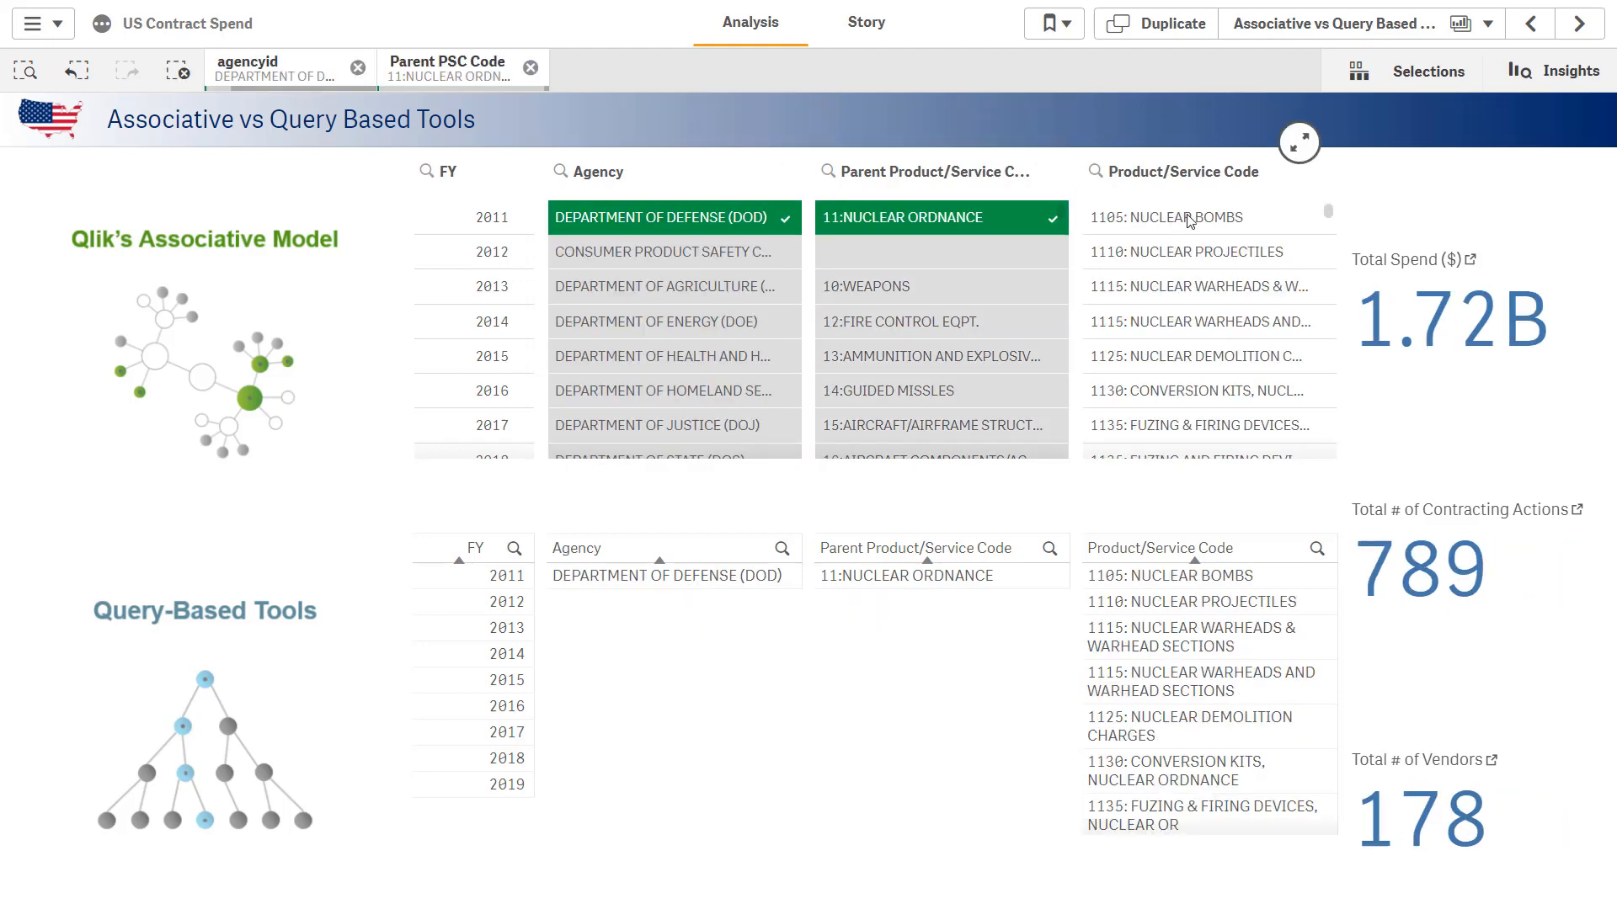
left_click(1179, 217)
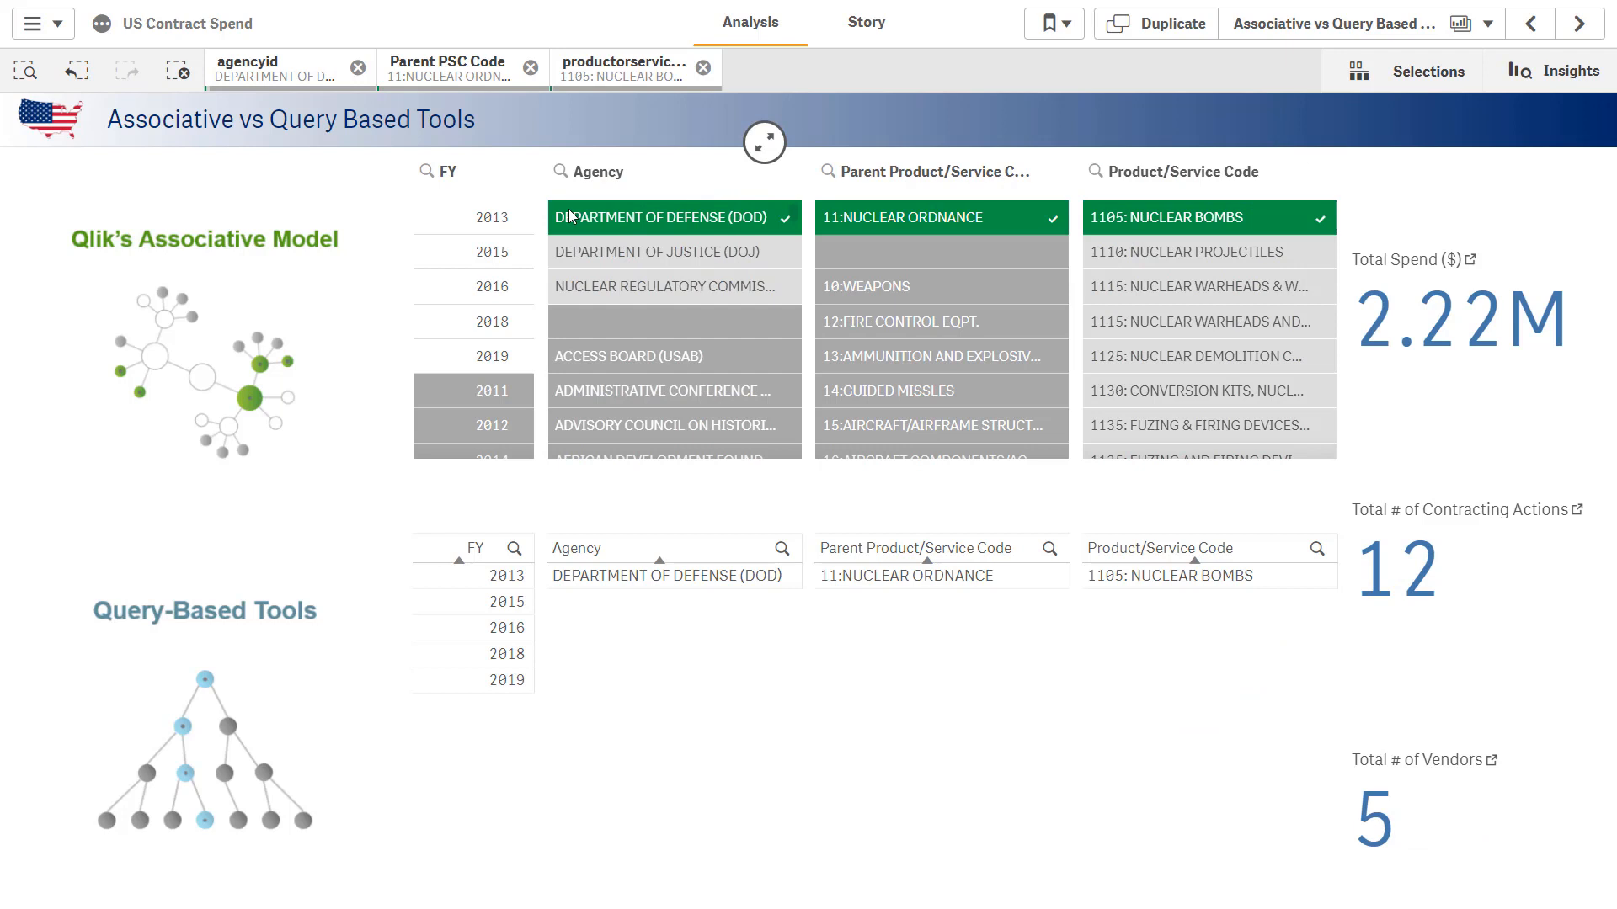
mouse_move(666, 217)
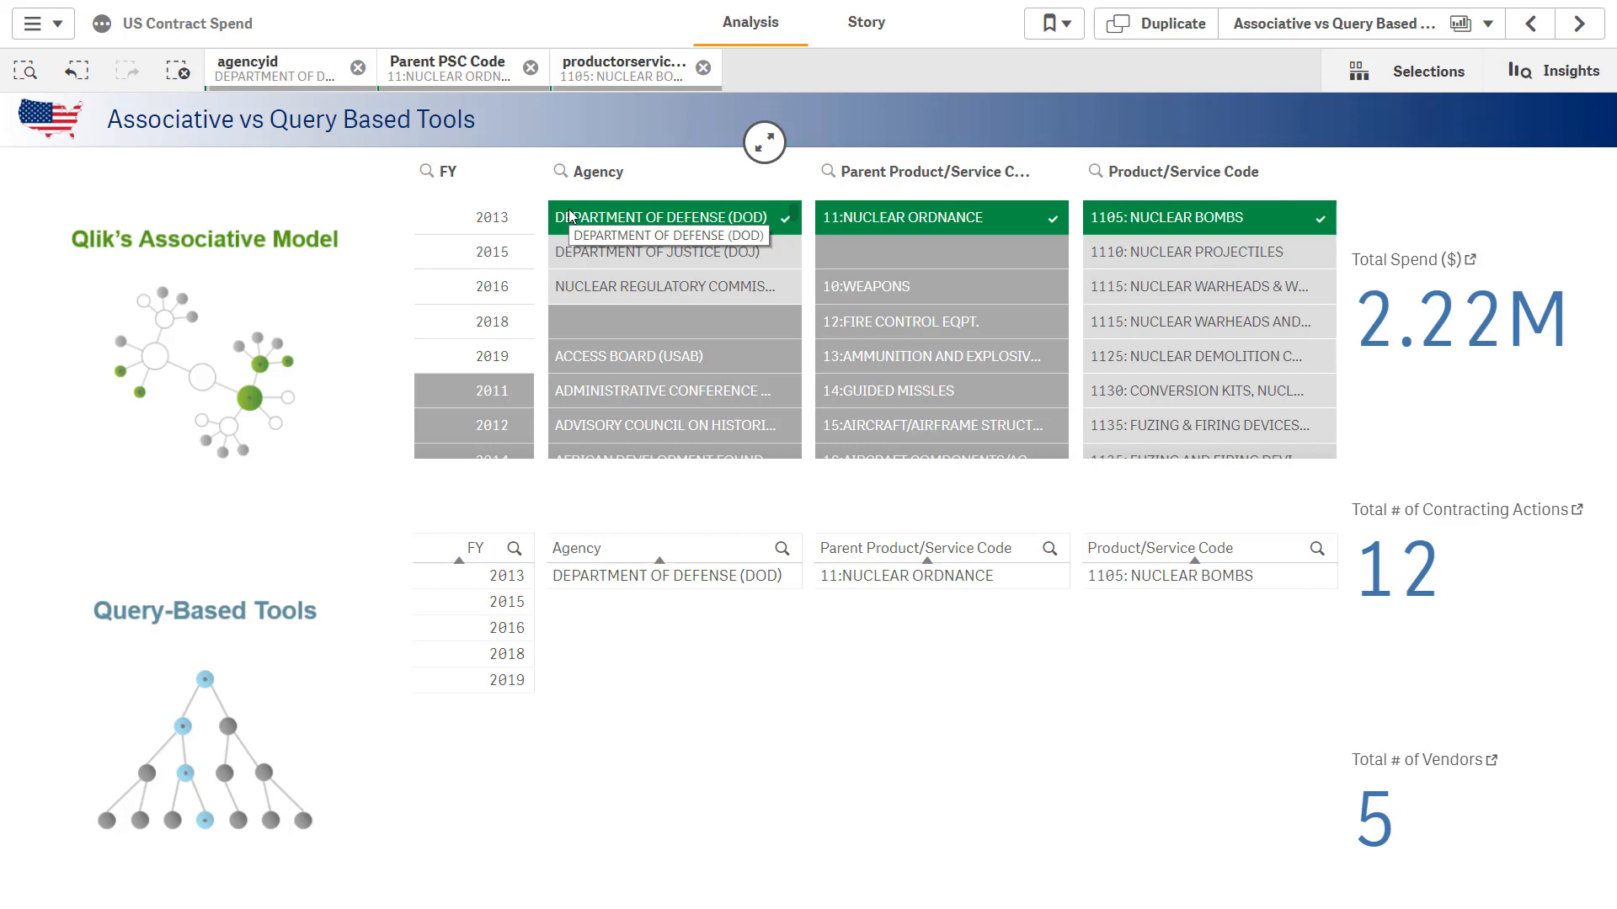
mouse_move(653, 686)
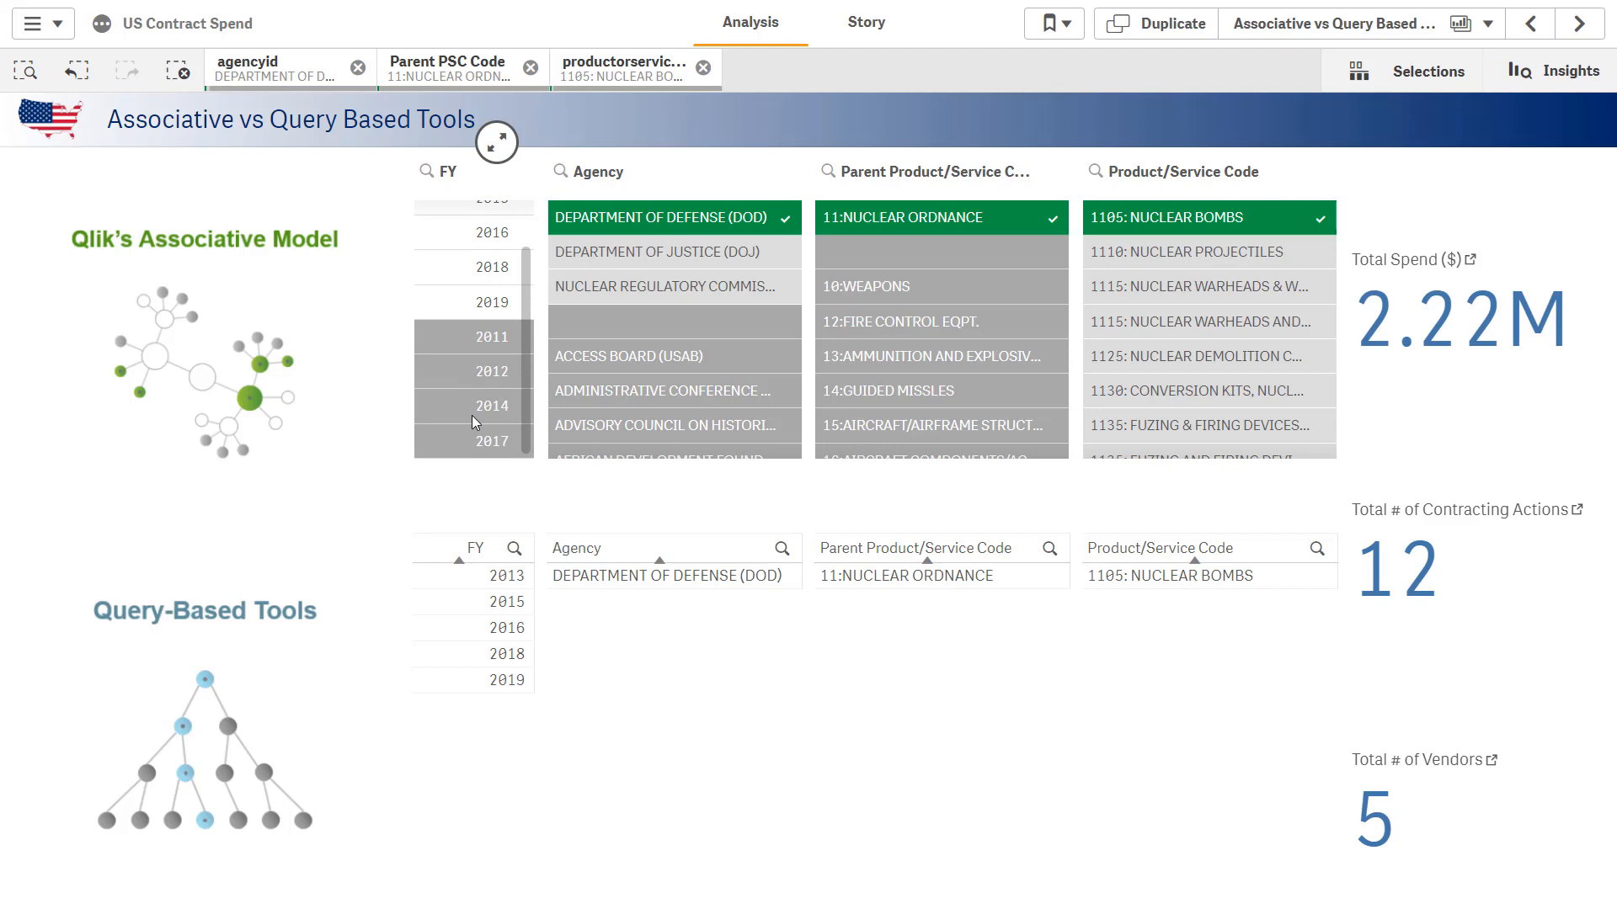
mouse_move(490, 420)
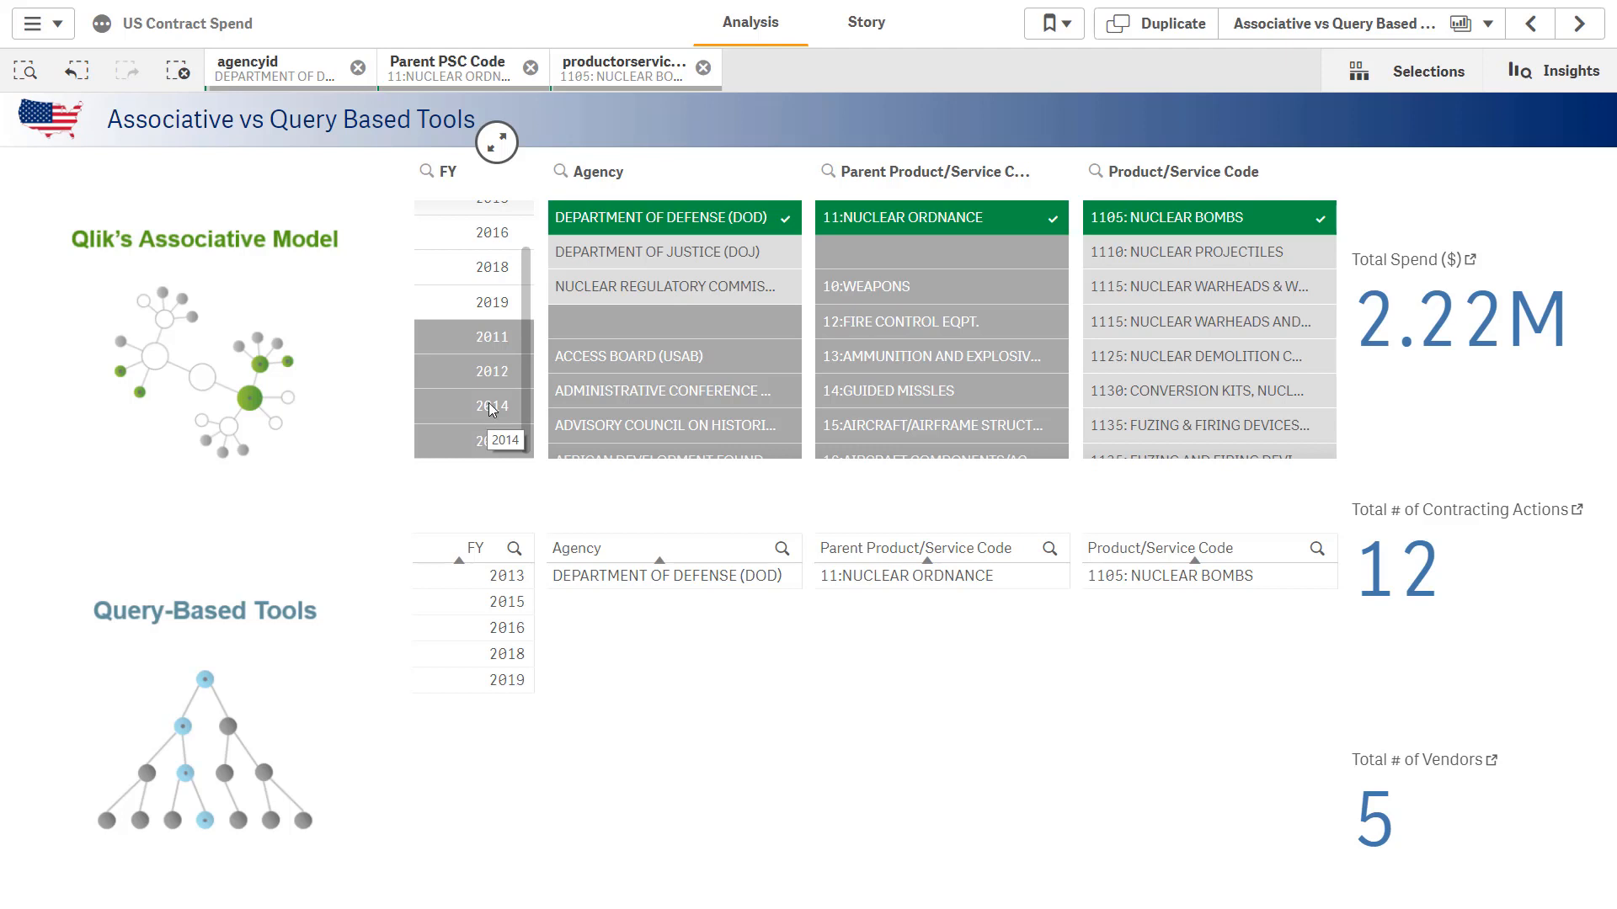
- Select 2014 in the FY listbox, leaving Nuclear Regulatory Commission with 2.9k spend
left_click(490, 406)
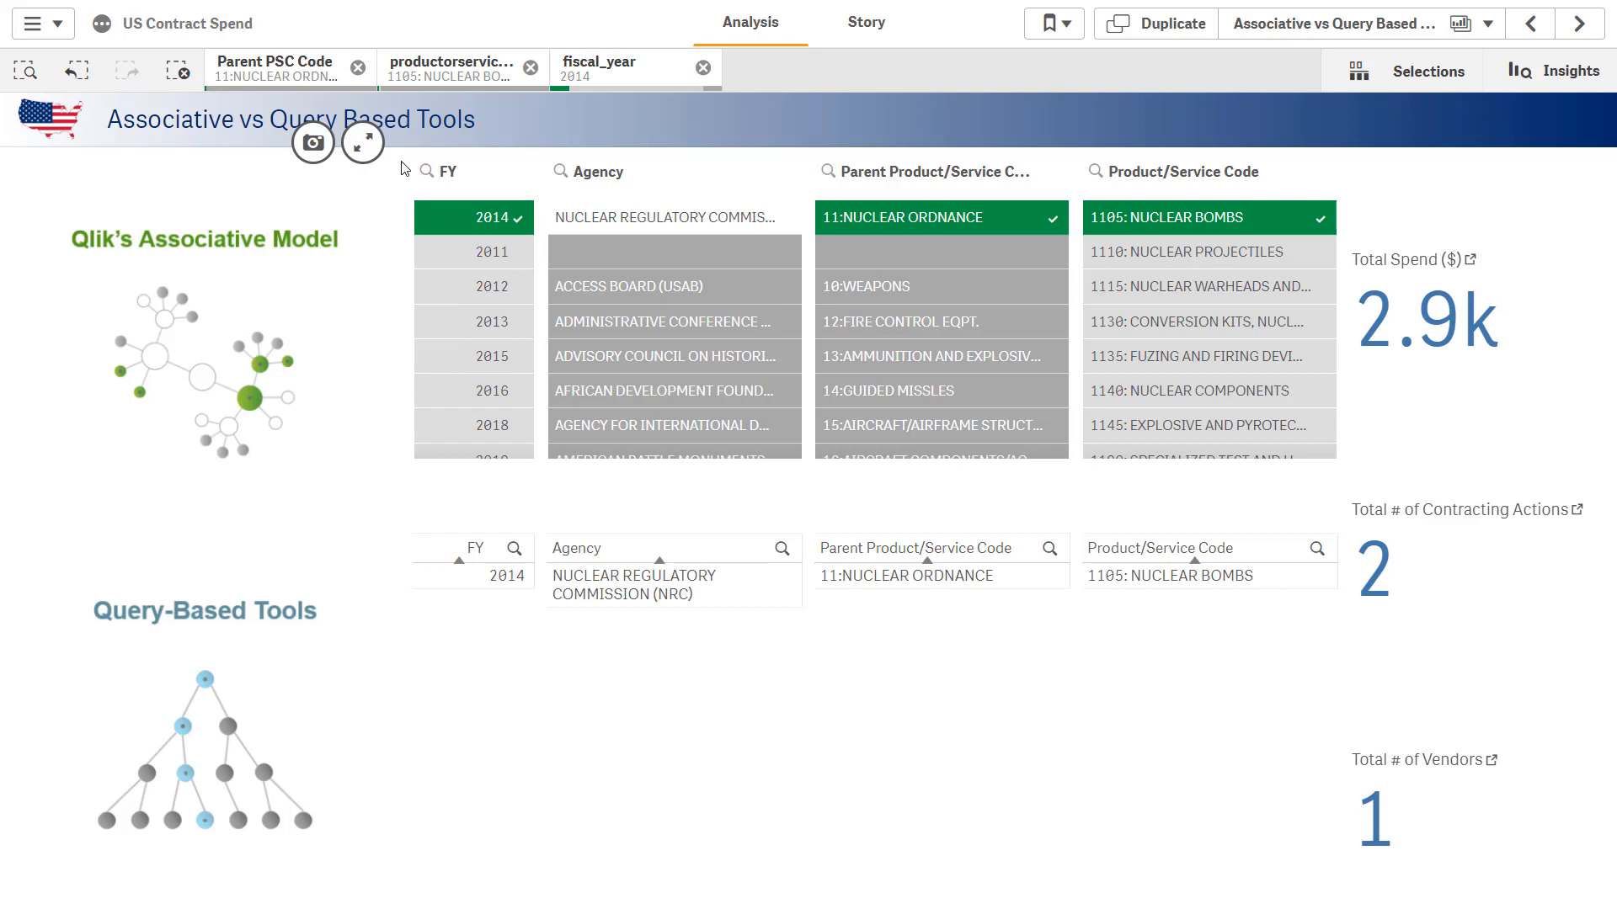
mouse_move(669, 217)
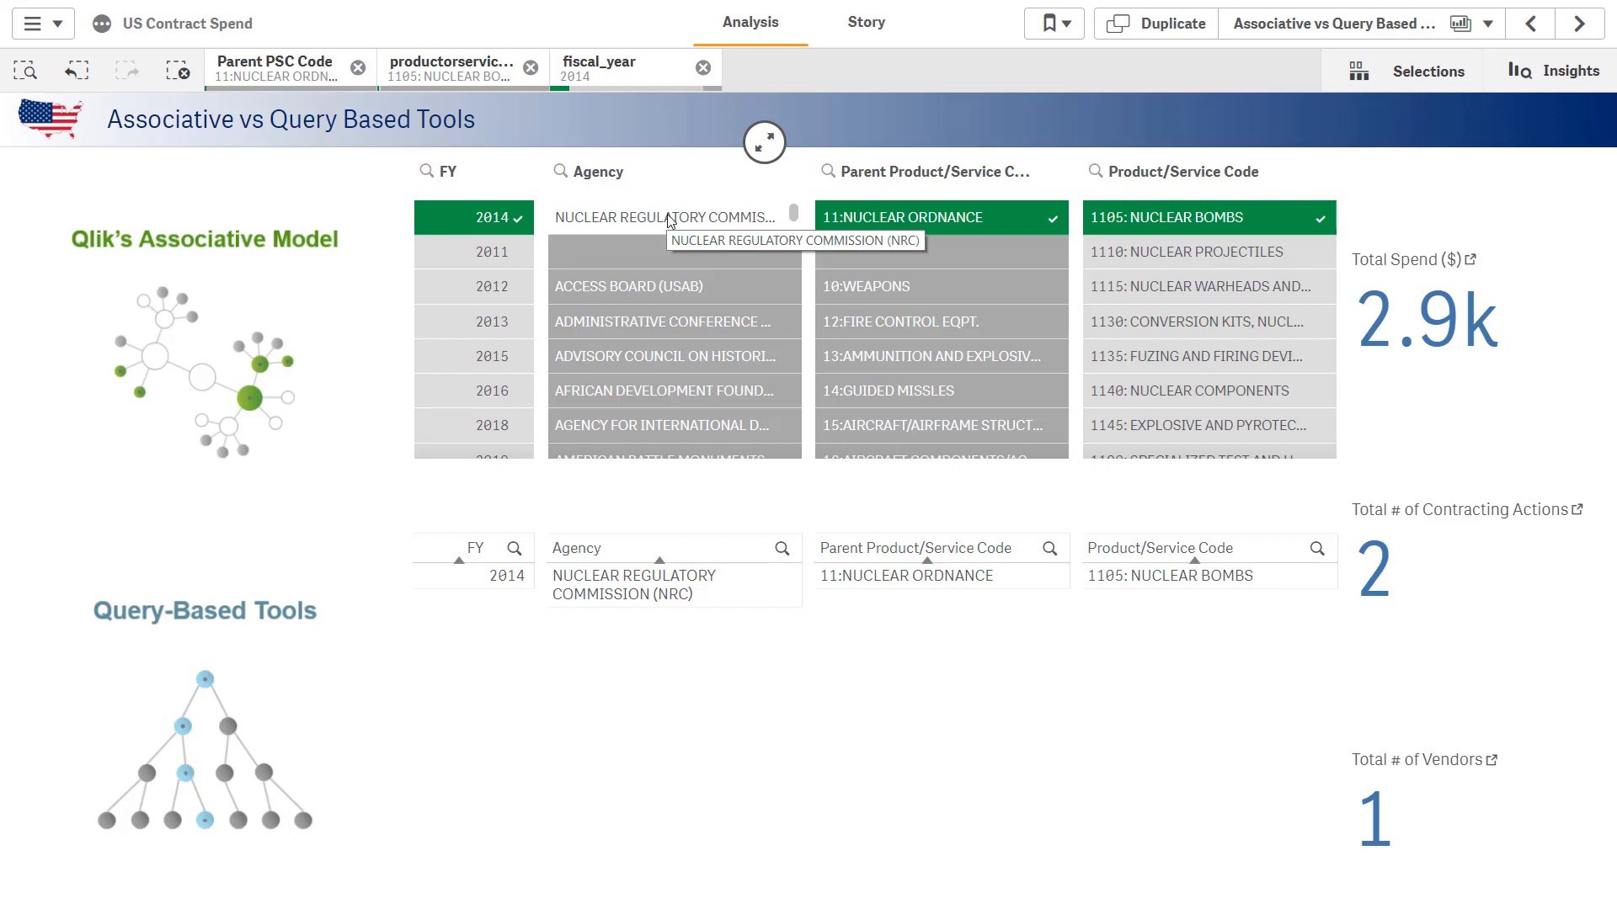
mouse_move(204, 227)
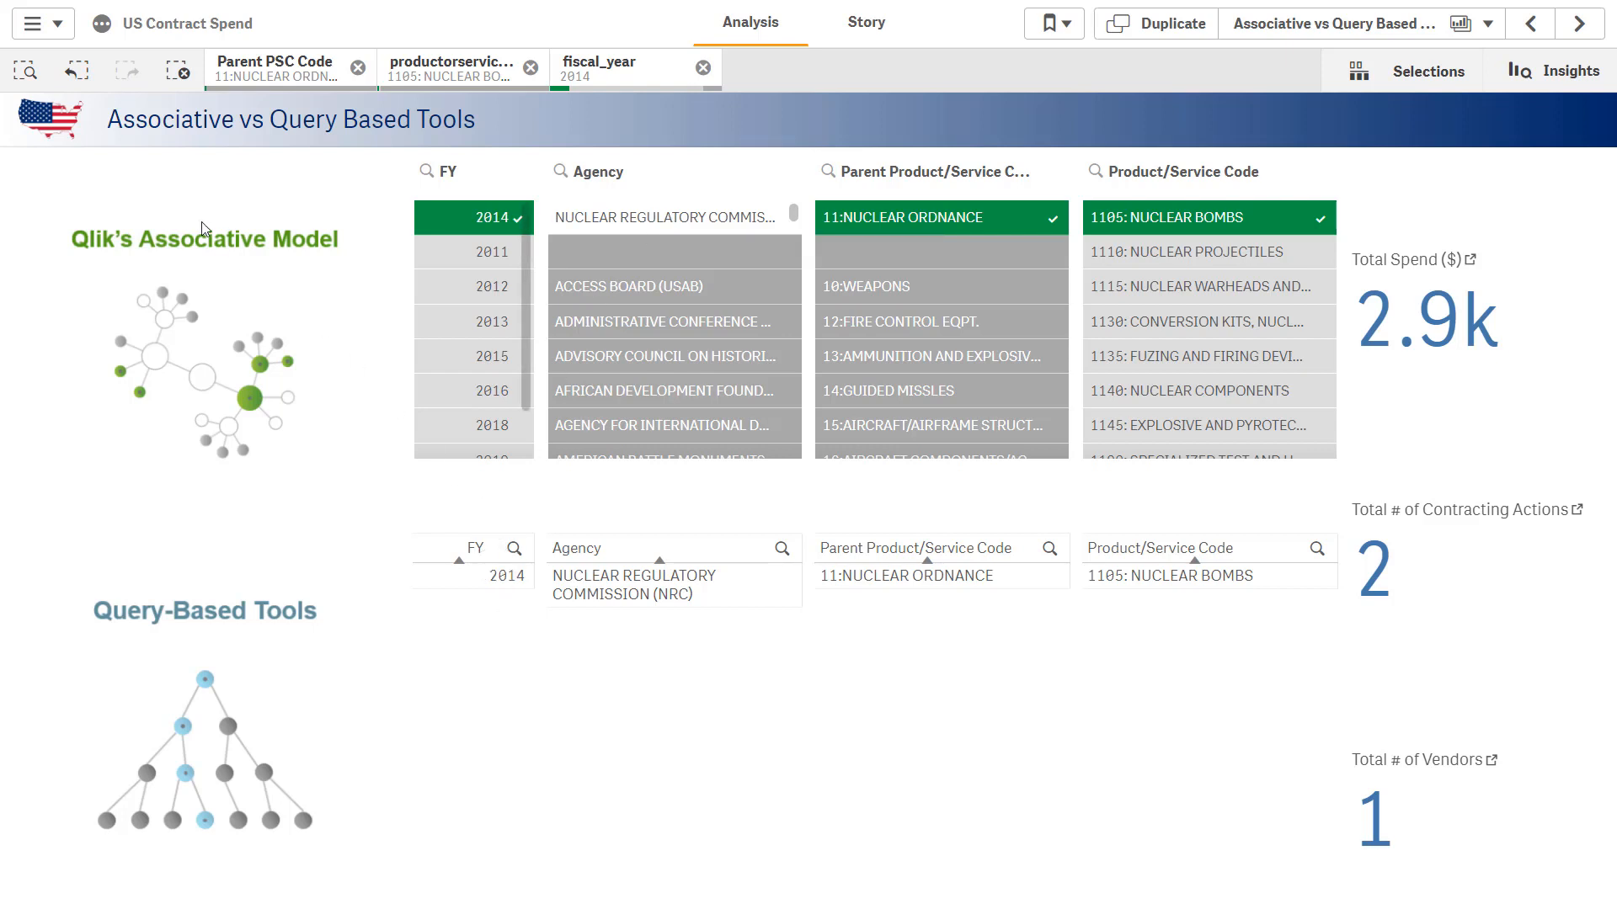
mouse_move(122, 116)
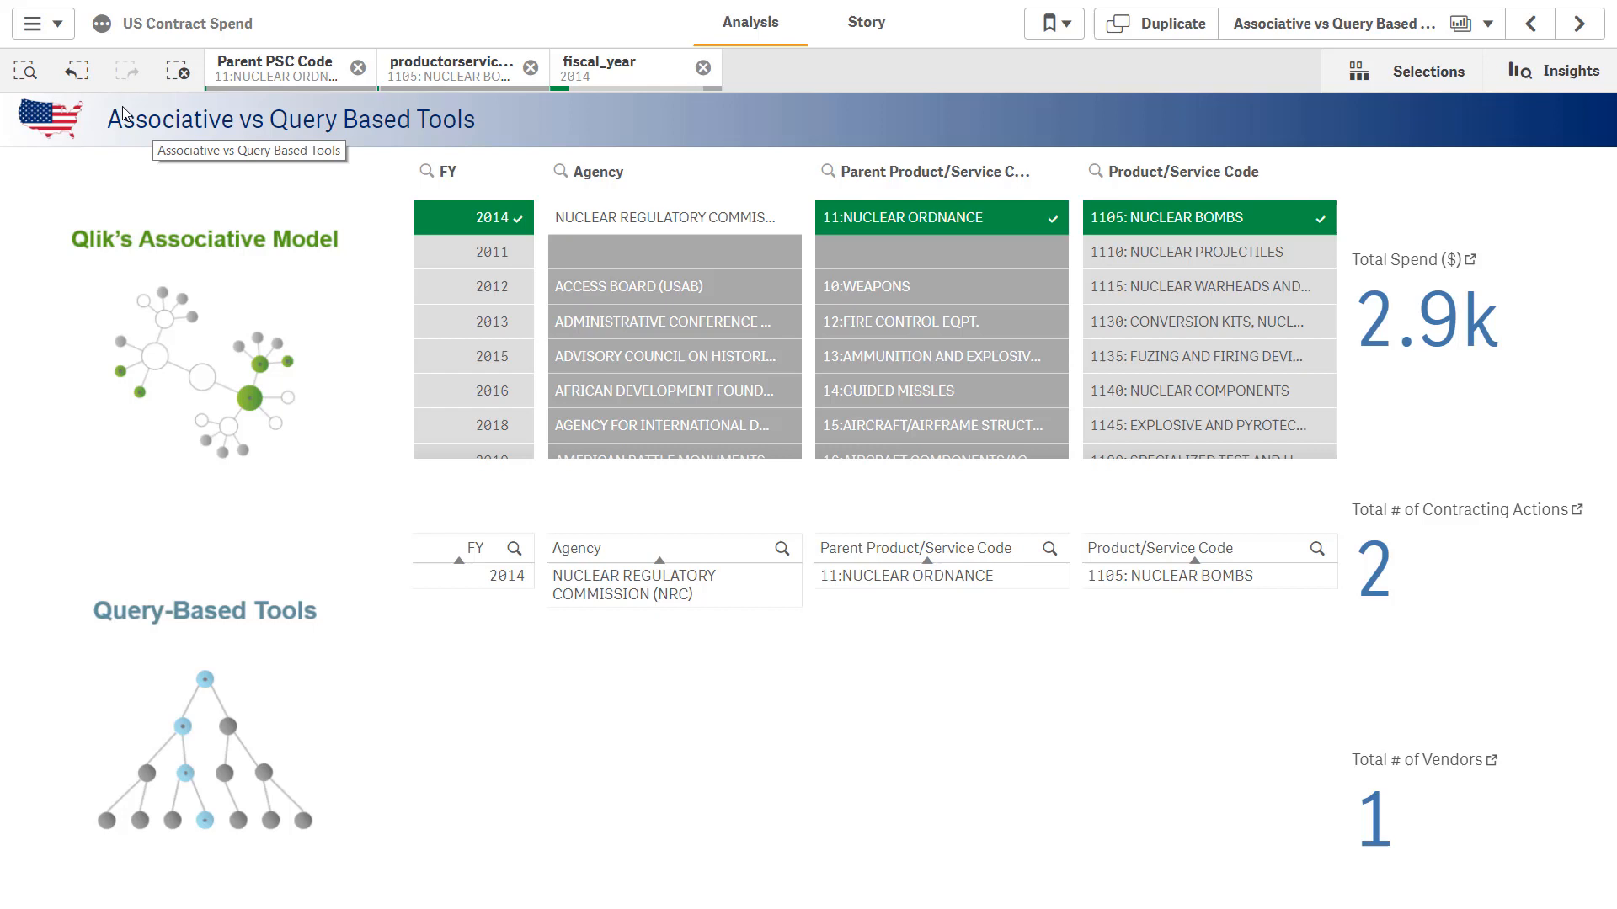
- Step back from the 2014 selection and confirm DEPARTMENT OF JUSTICE (DOJ) as the agency
left_click(75, 71)
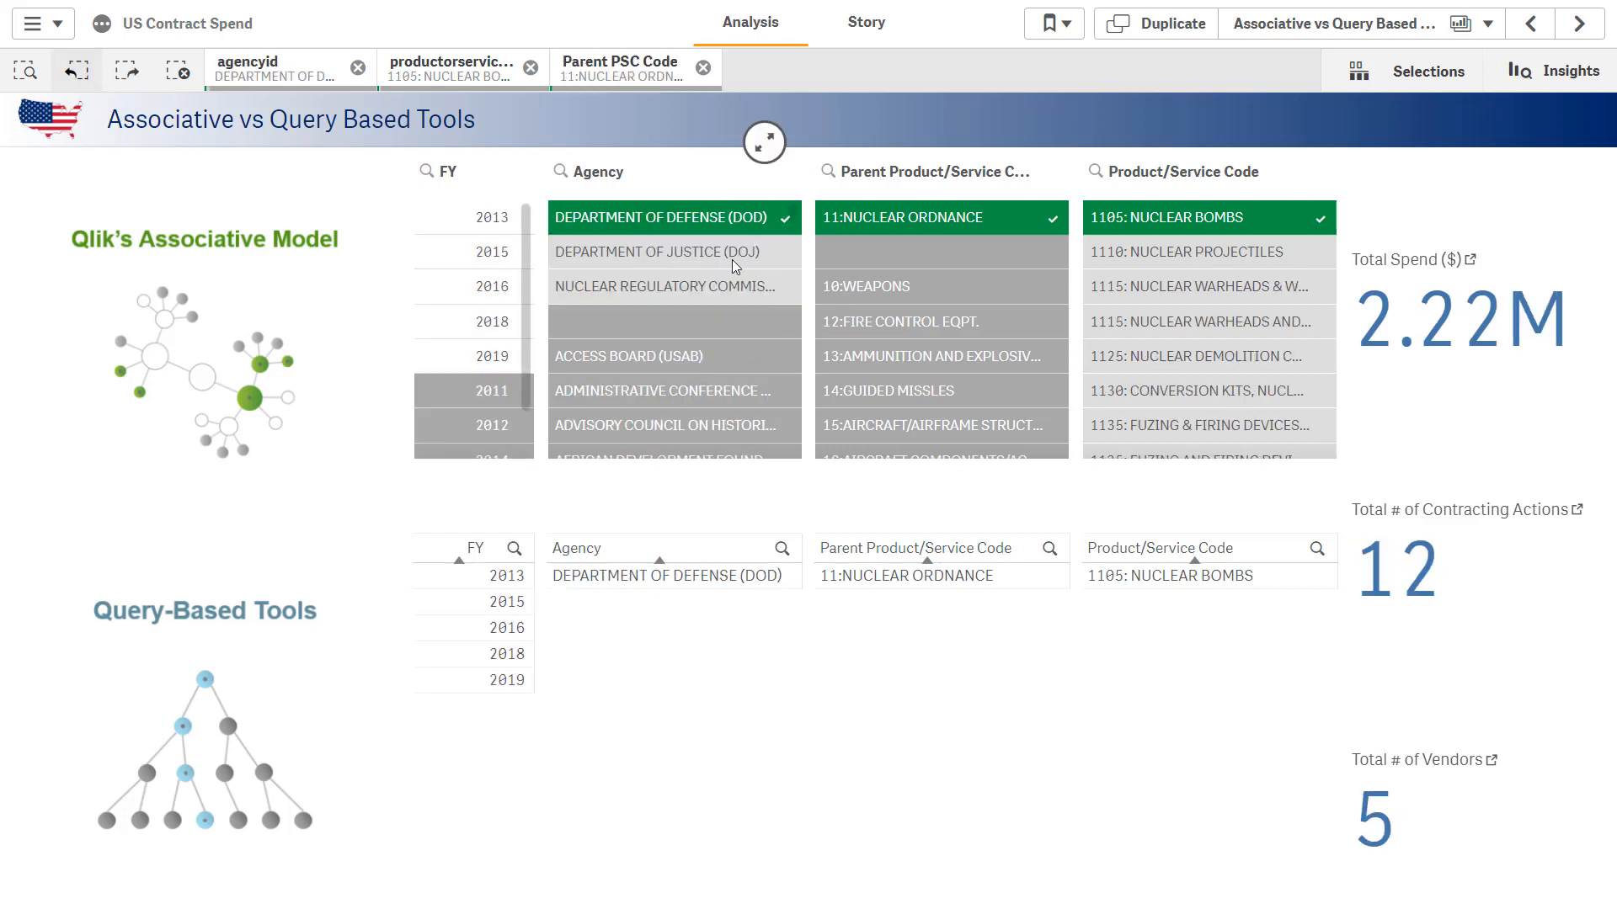
mouse_move(727, 256)
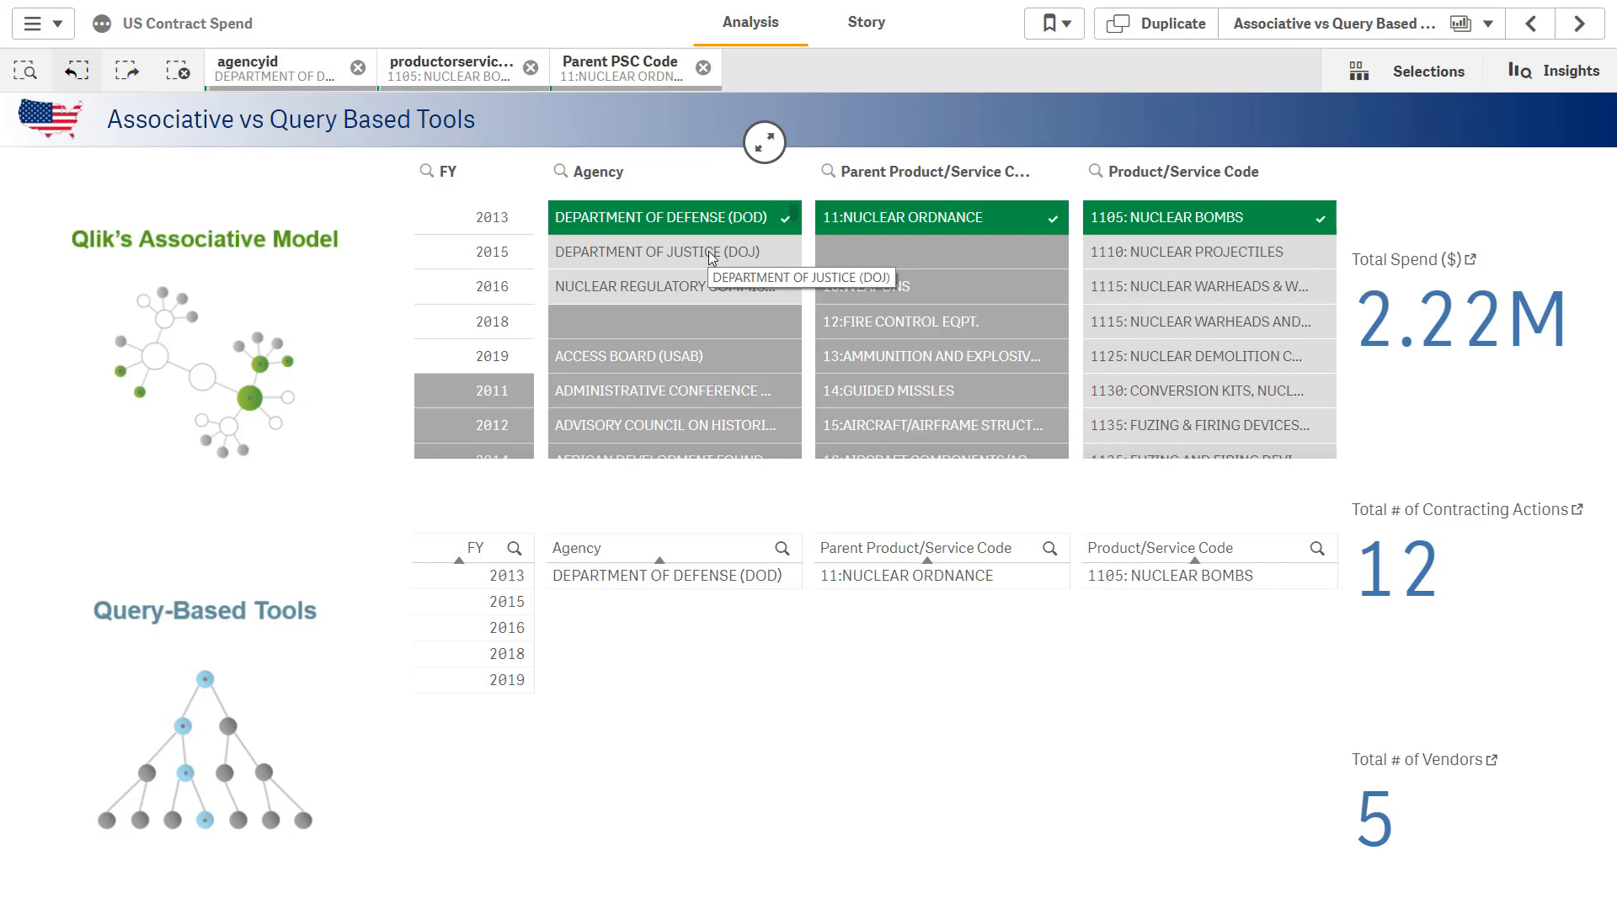
left_click(662, 251)
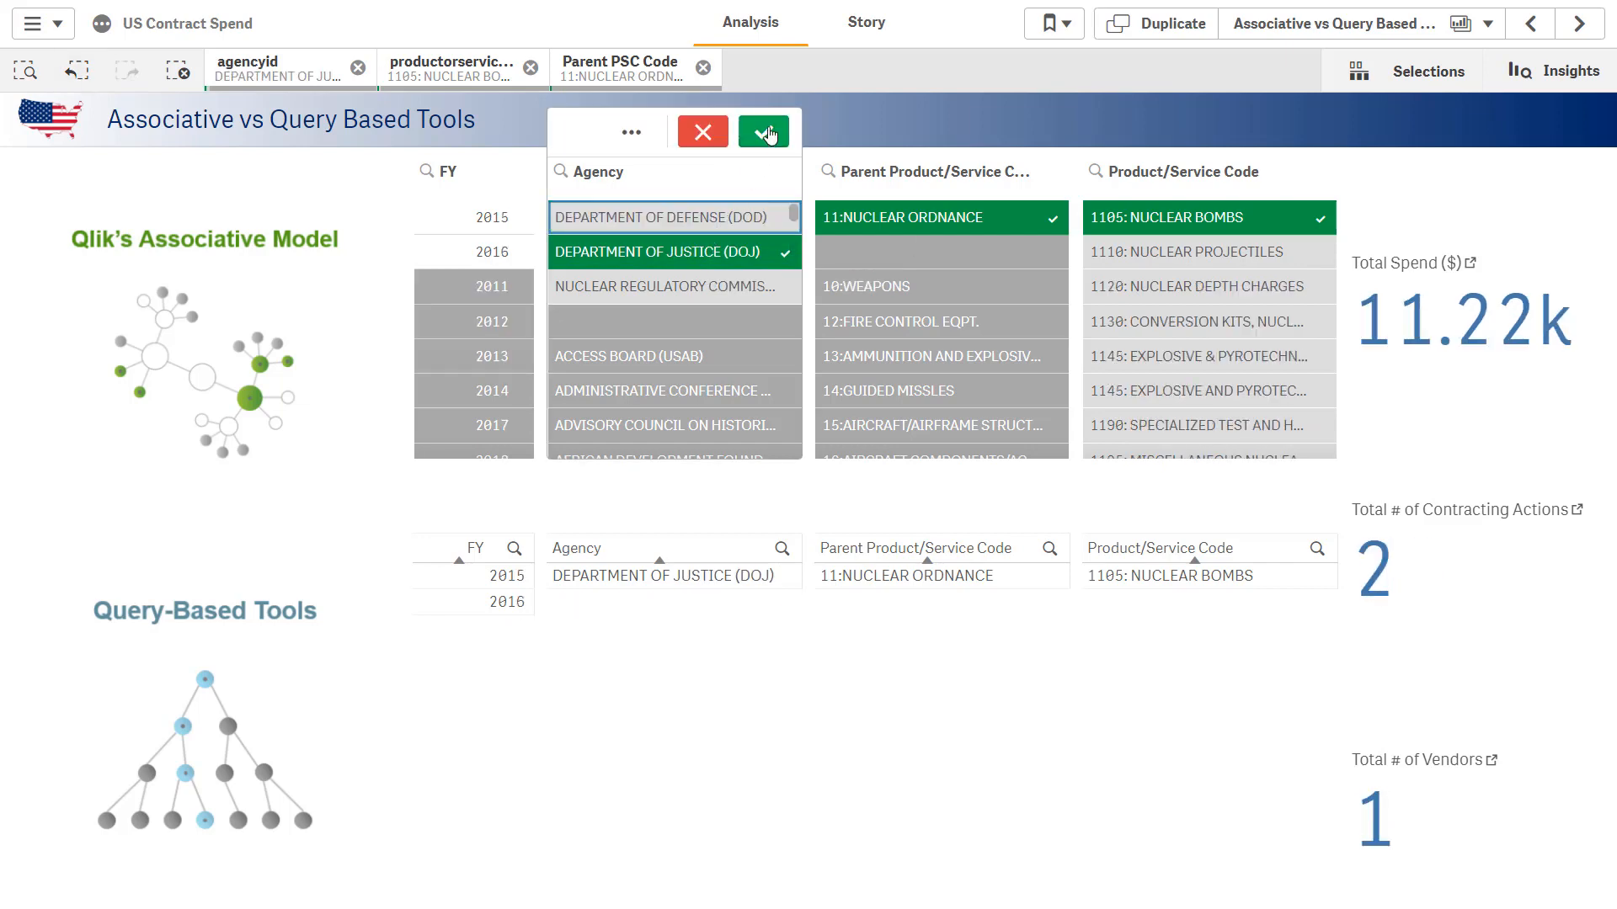
left_click(763, 131)
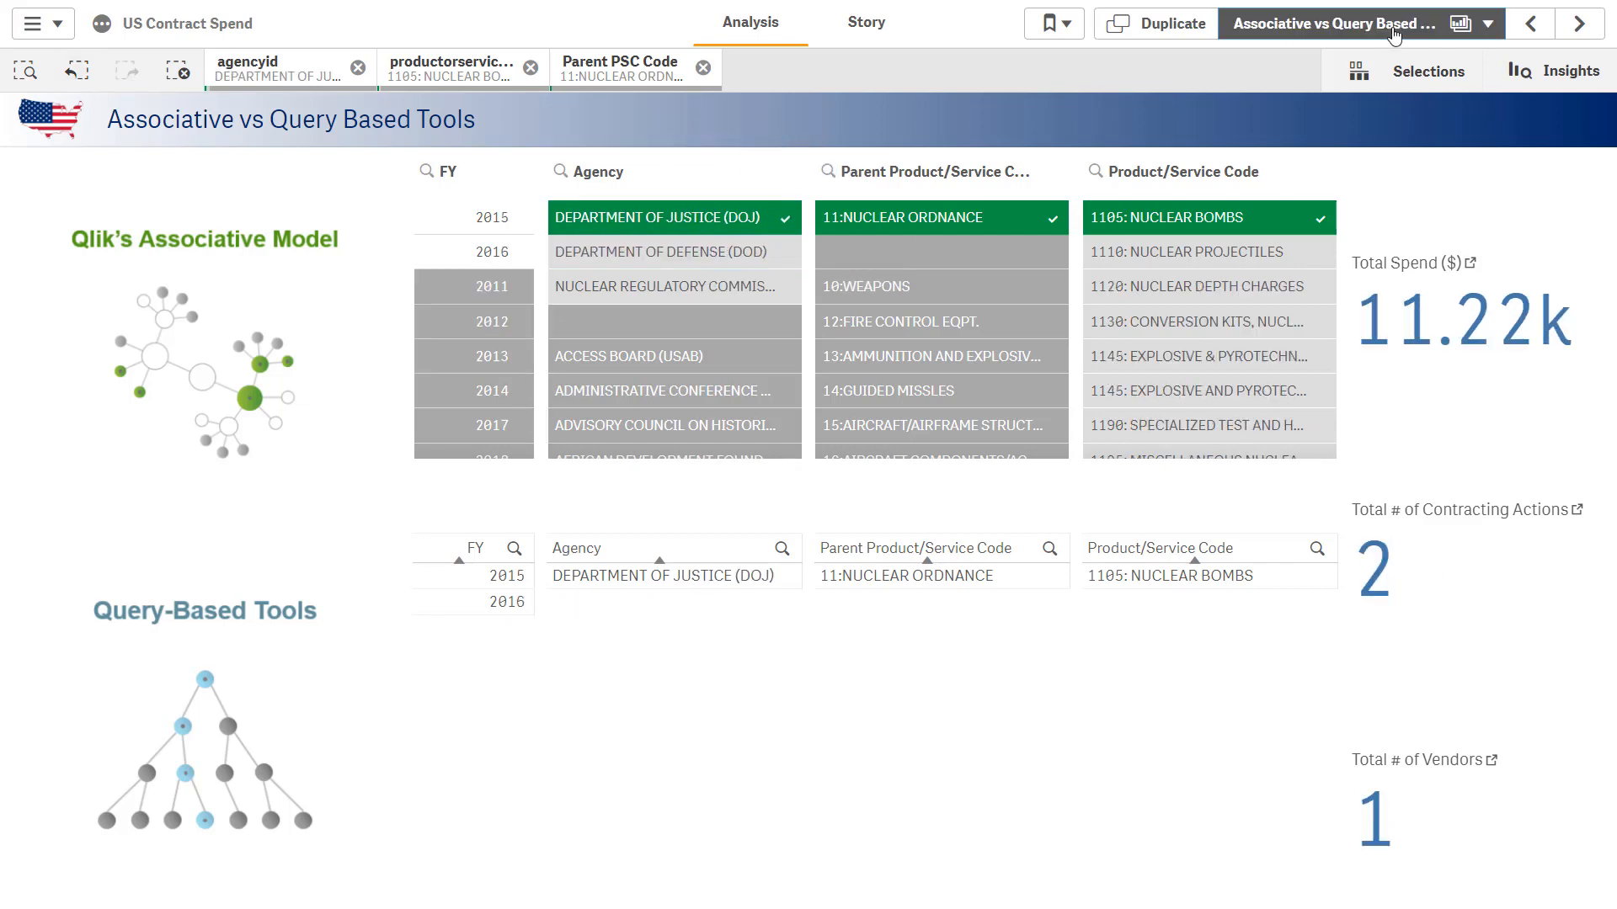
- Navigate to the Federal Spending Details sheet showing the Remington Arms 11.22k contract
left_click(1580, 22)
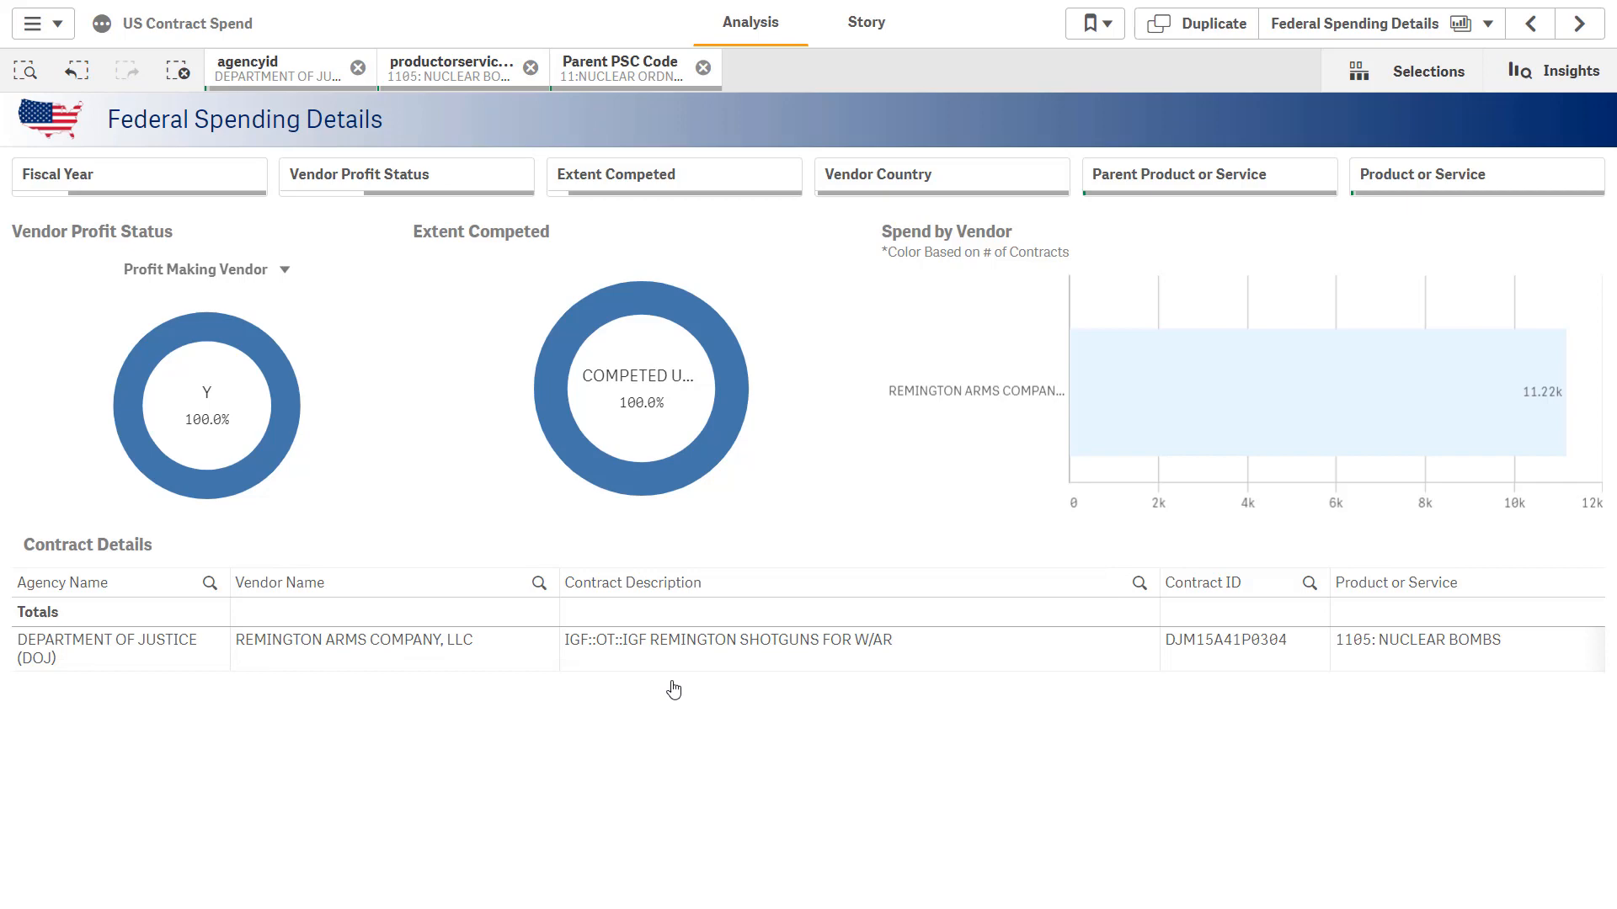
mouse_move(727, 672)
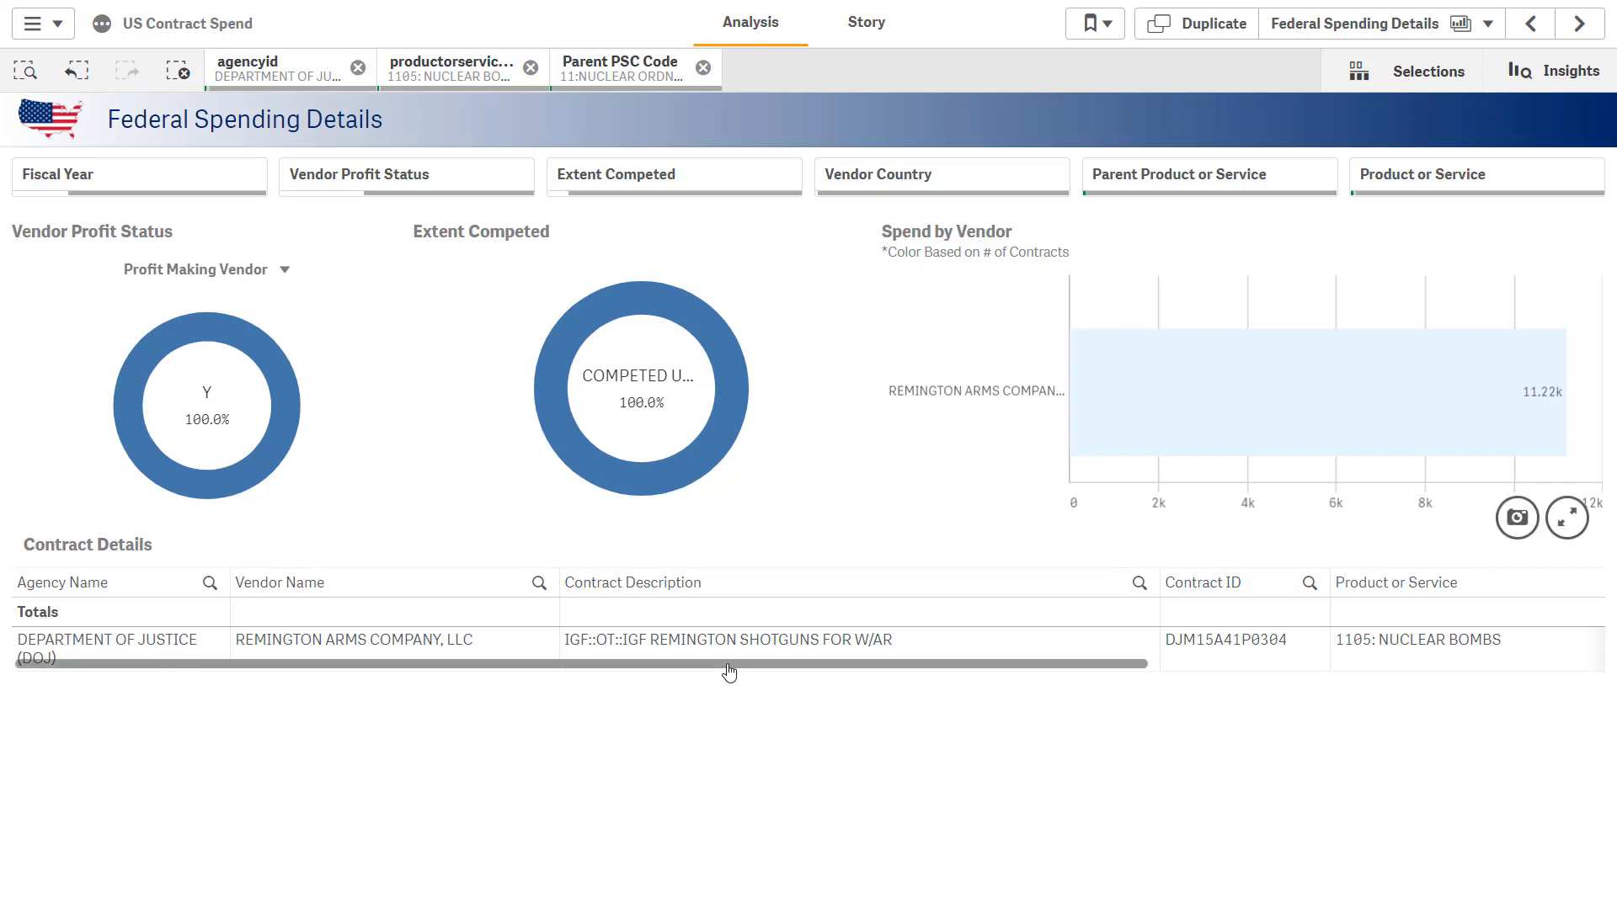